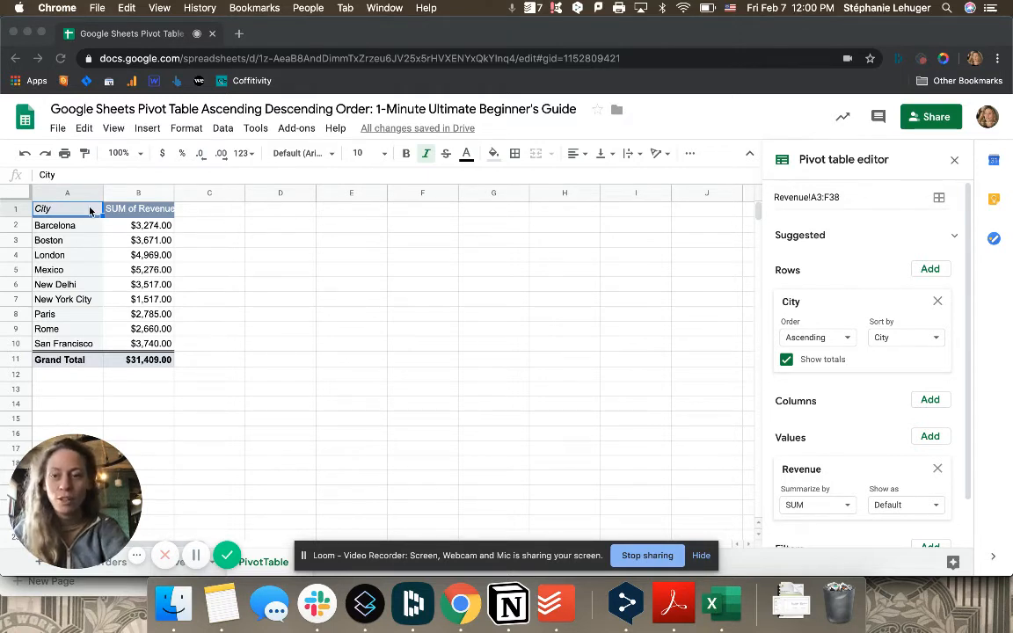
Copy the pivot table range A1:B11, City through Grand Total.
double_click(67, 208)
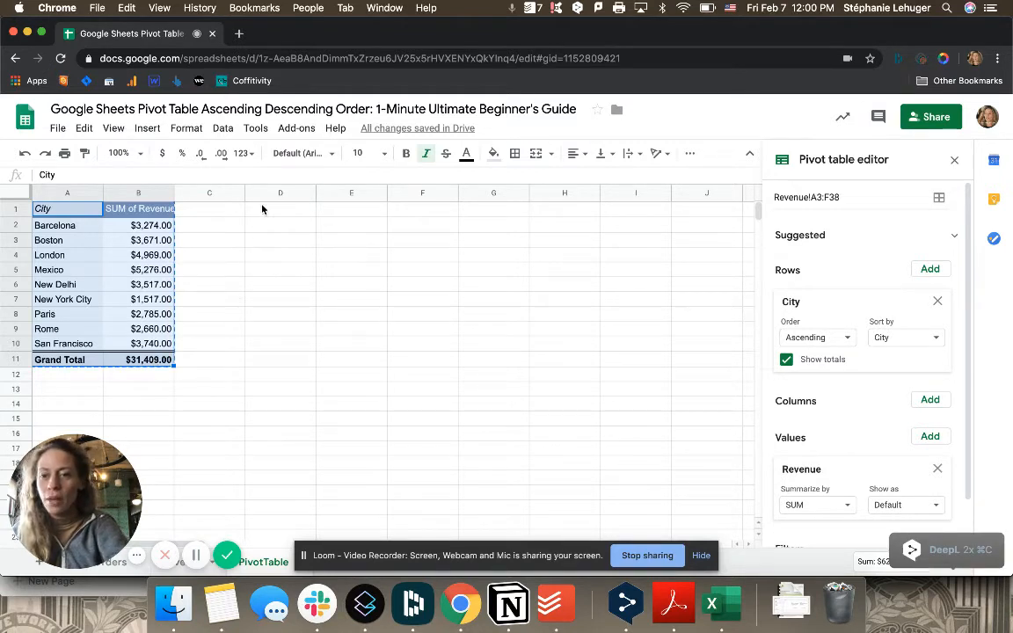
Paste the table into D1 as values only via Edit > Paste special.
click(84, 128)
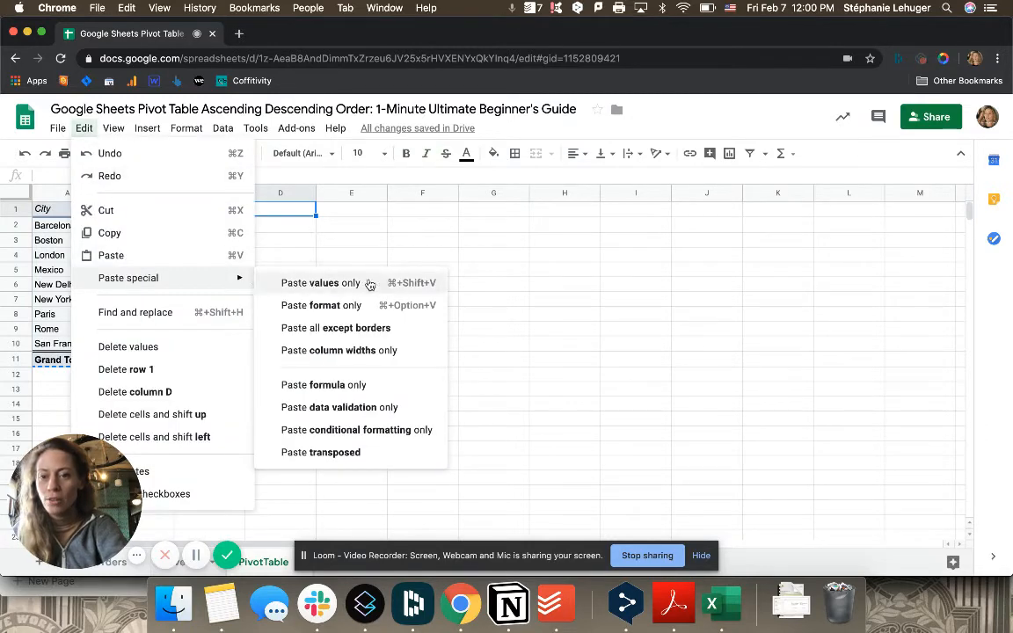
click(320, 282)
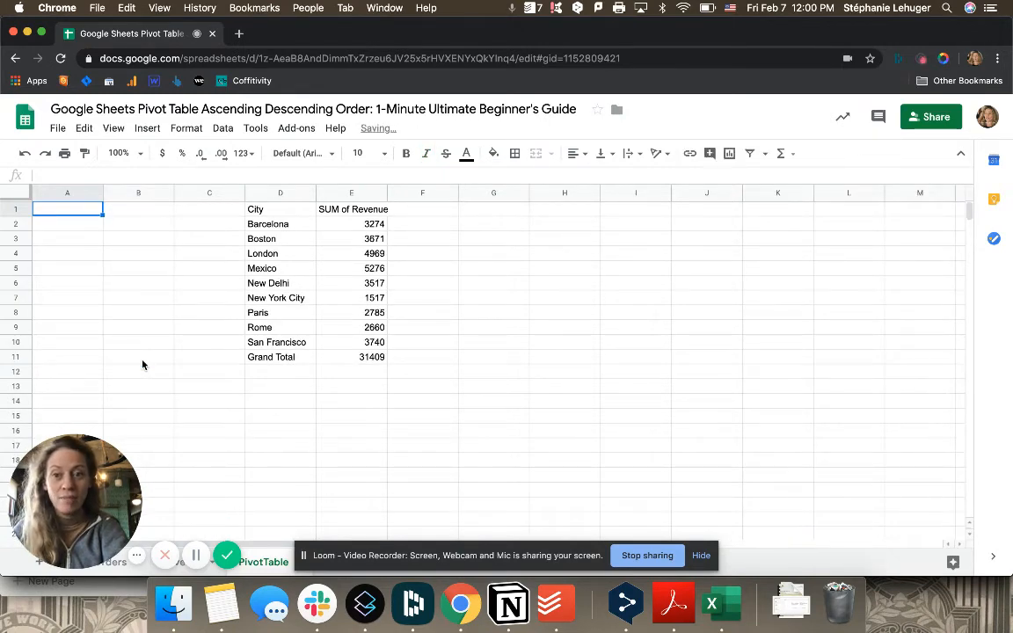
mouse_move(722, 605)
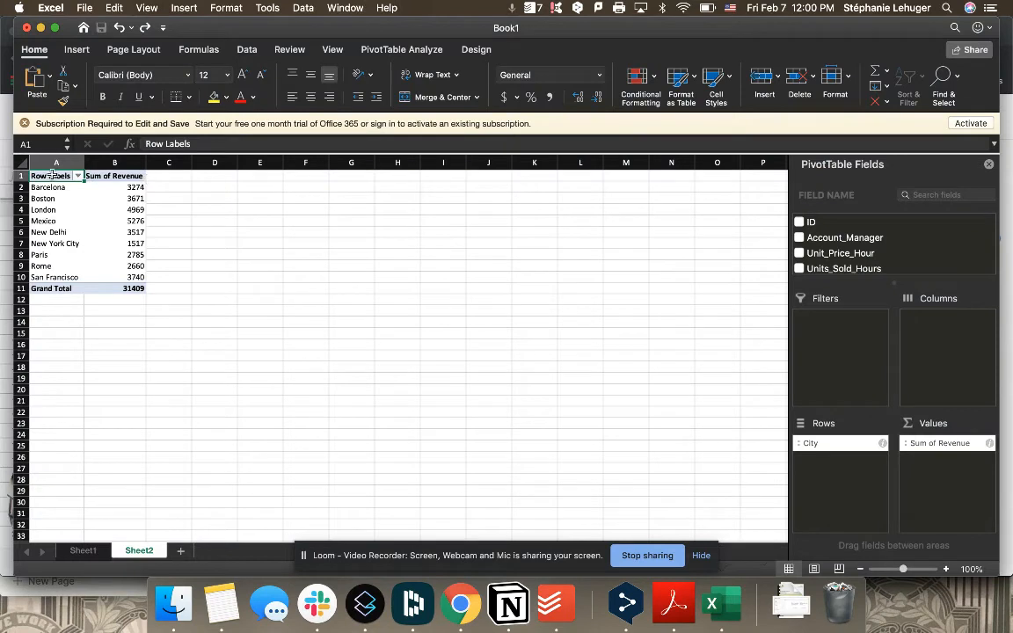
Copy A1:B11 to D1 in Excel and pick Values and Number Formatting in Paste Options.
drag(51, 175, 132, 289)
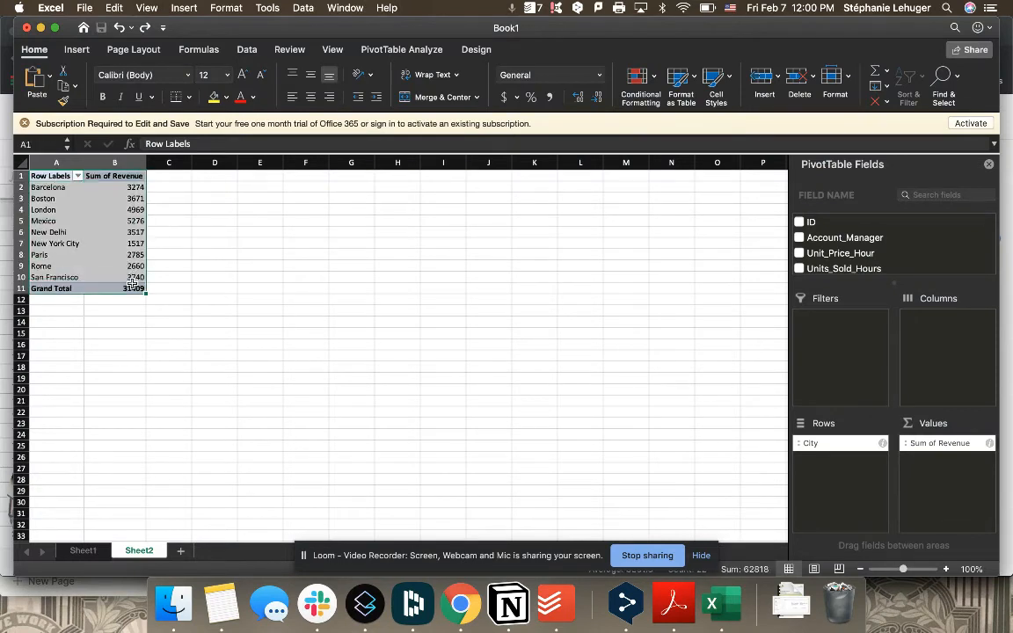
click(214, 175)
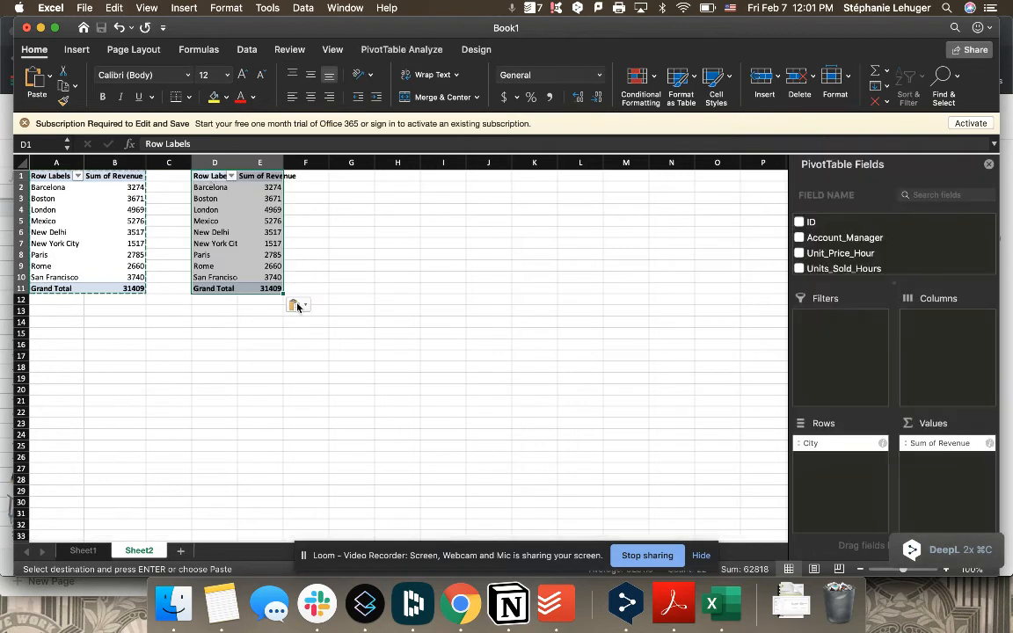
click(306, 305)
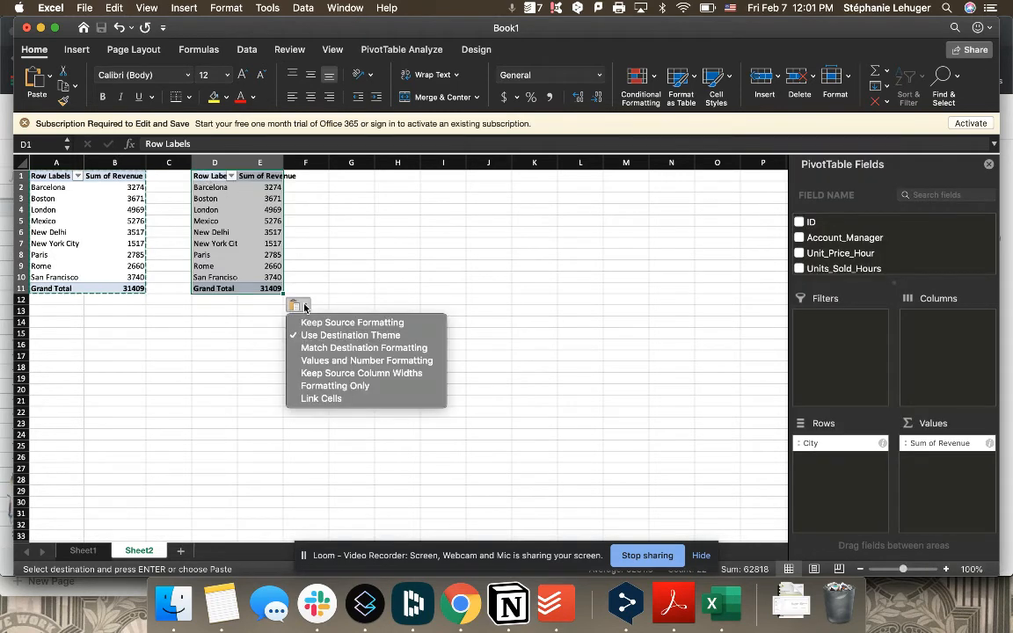
mouse_move(365, 361)
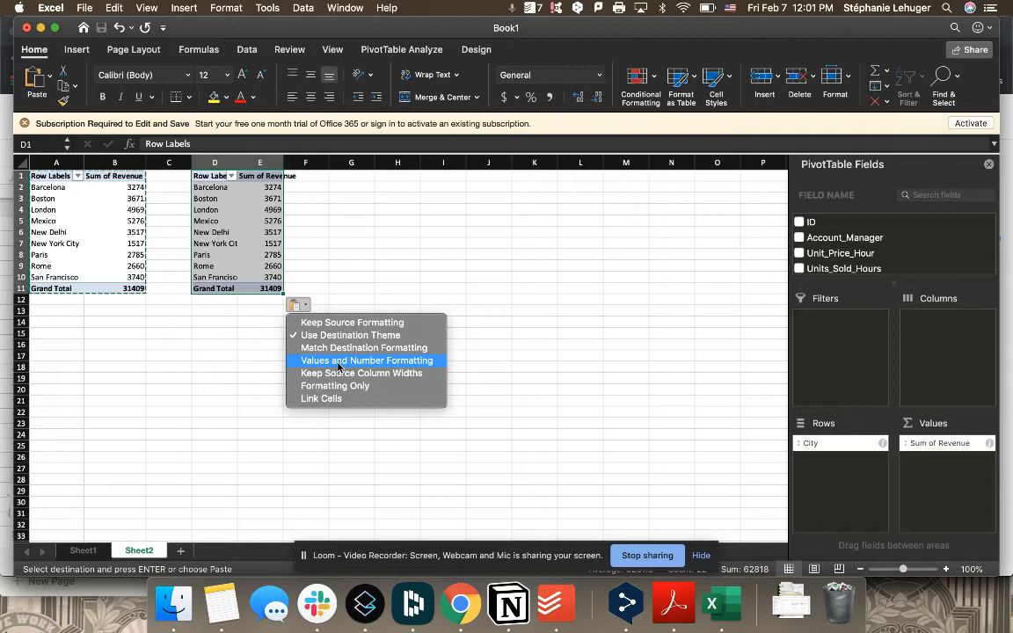